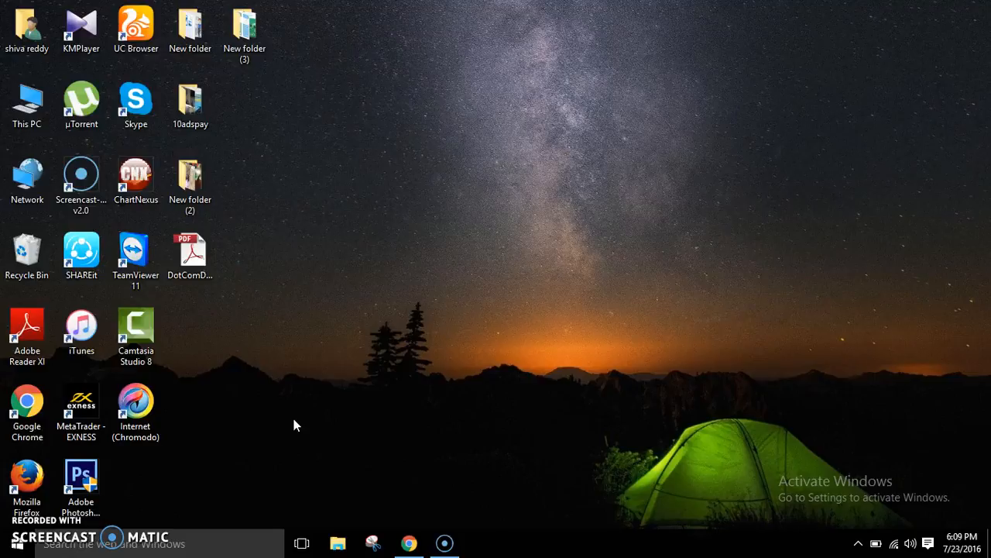
Launch Chrome from the taskbar and open the 10adspay.com registration page.
left_click(455, 432)
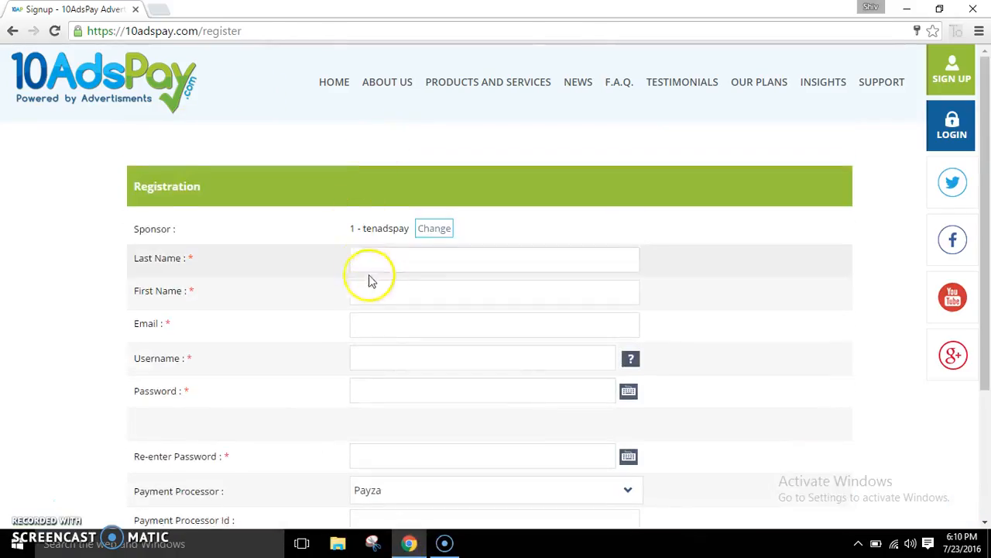
scroll("down", 3)
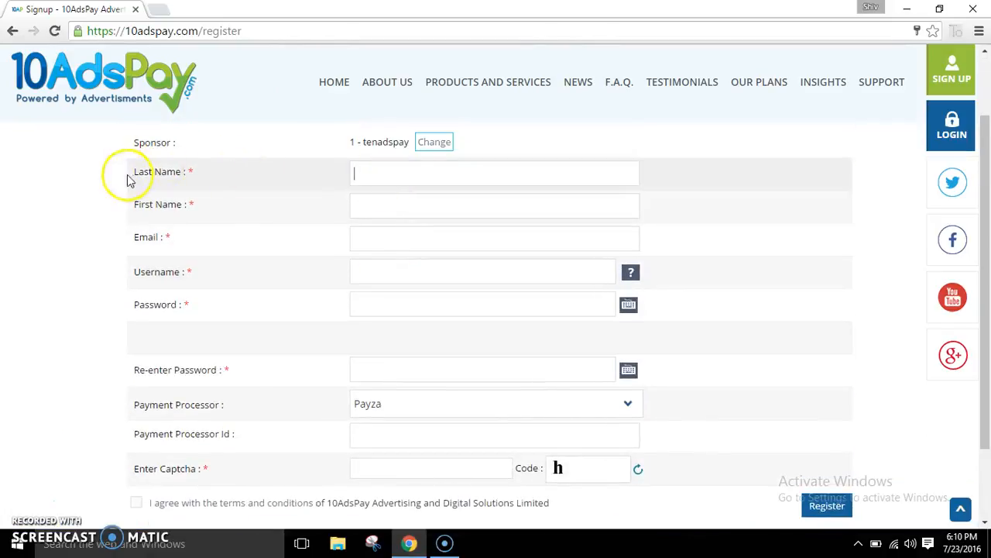
double_click(159, 204)
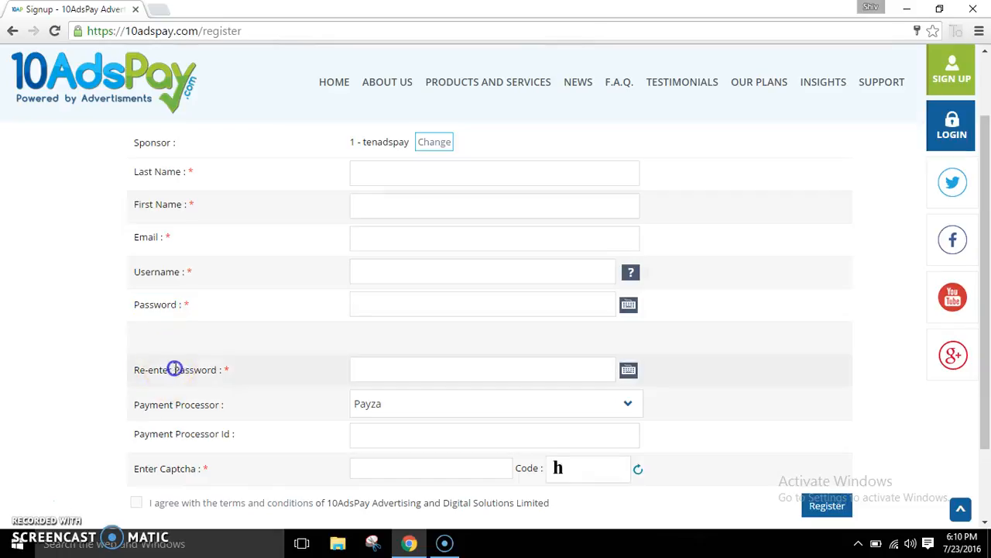
left_click(482, 369)
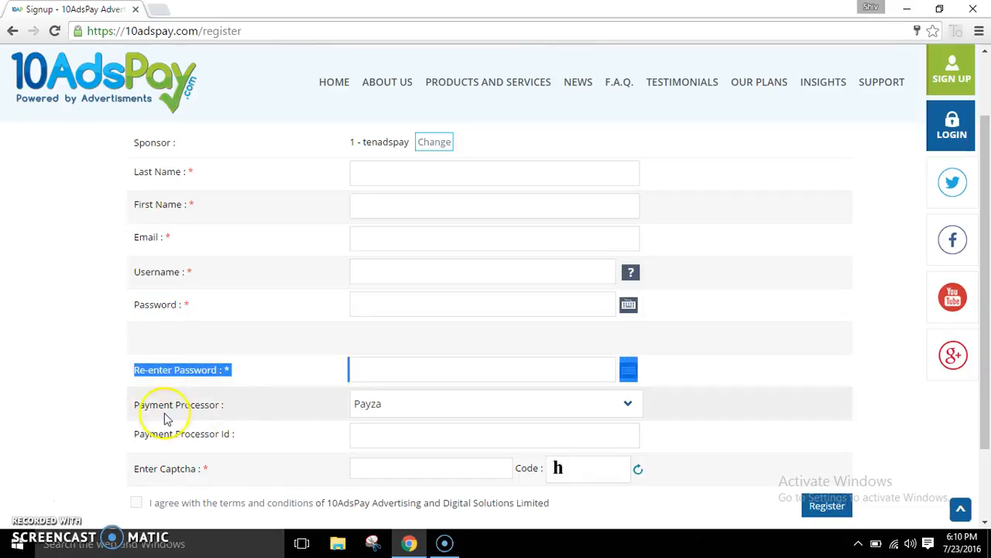
mouse_move(403, 404)
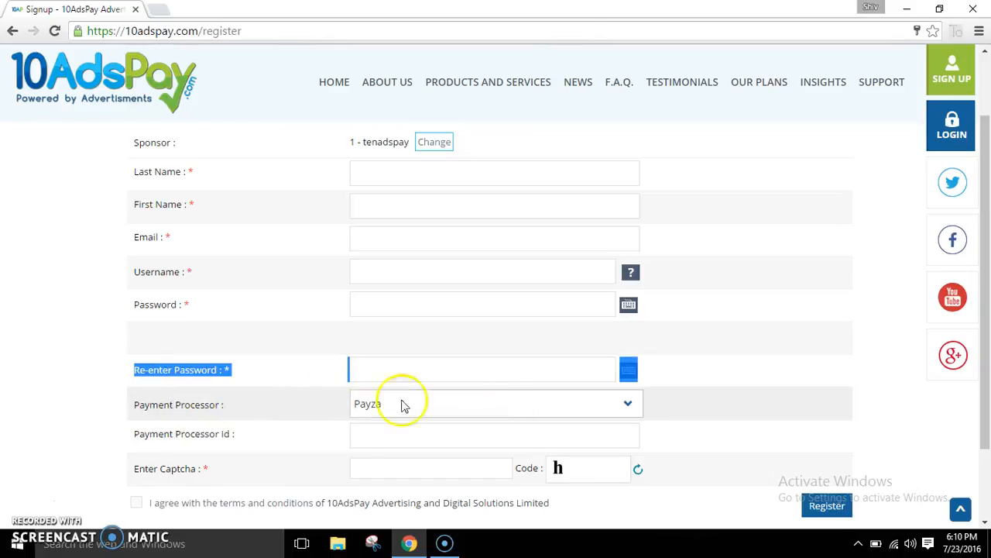
Change the registration Payment Processor from Payza to CoinPayments.
left_click(496, 403)
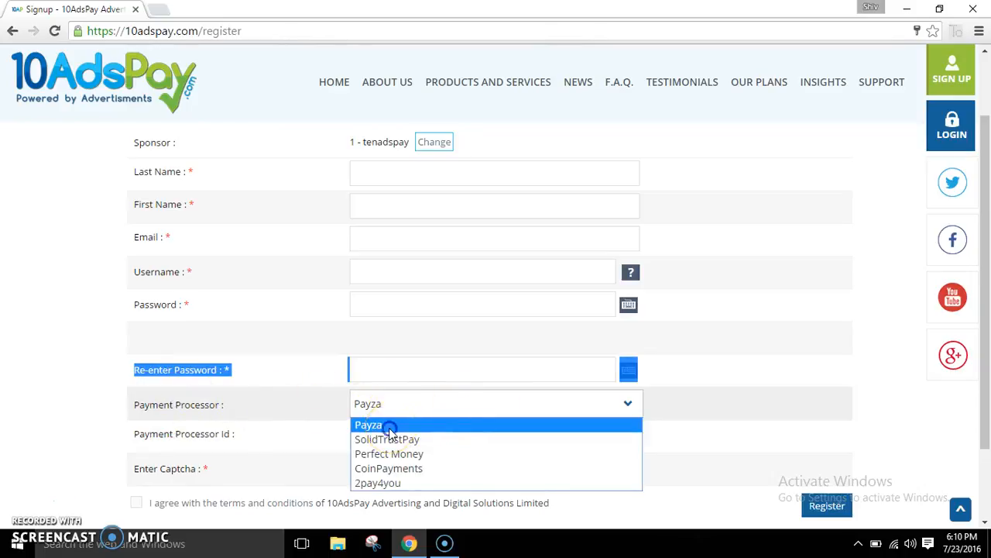
left_click(368, 424)
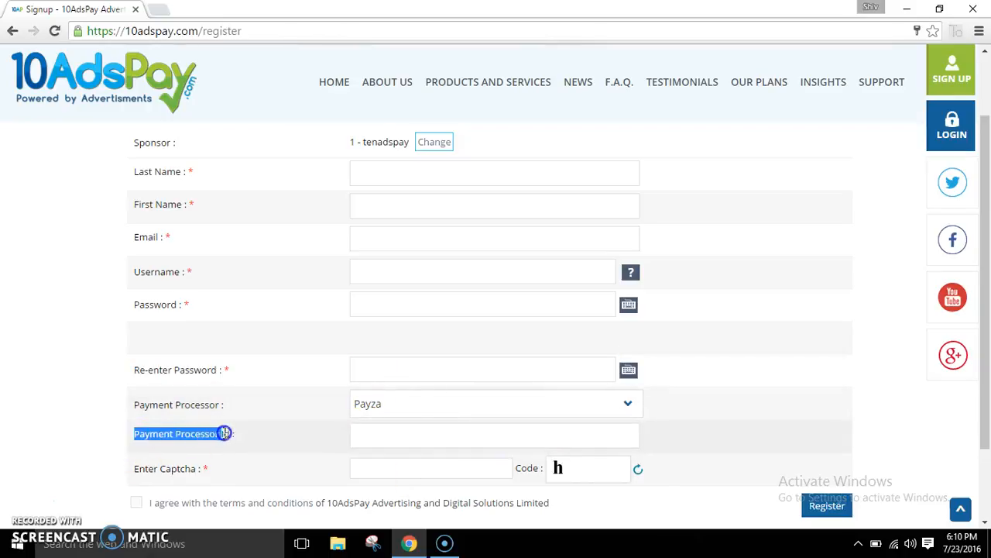
left_click(496, 403)
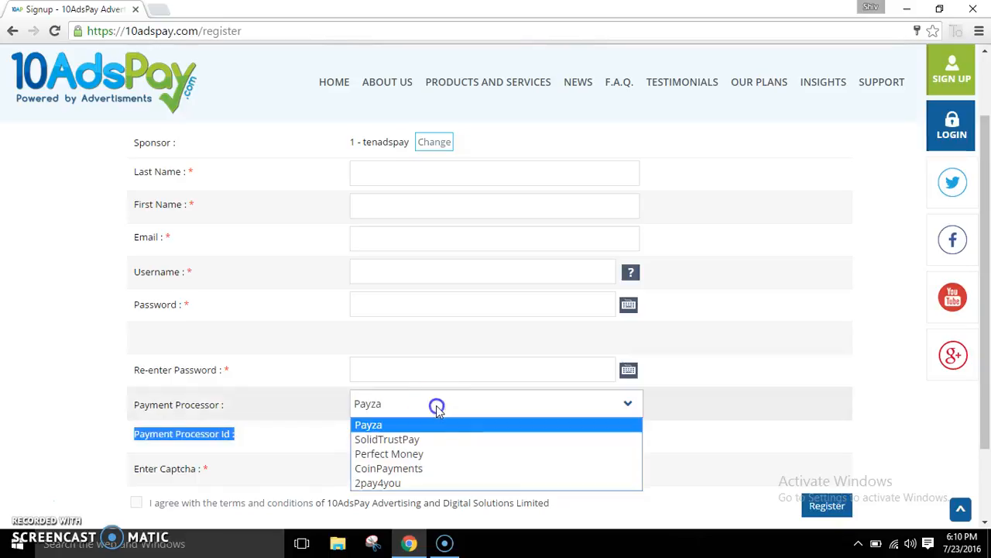
left_click(388, 468)
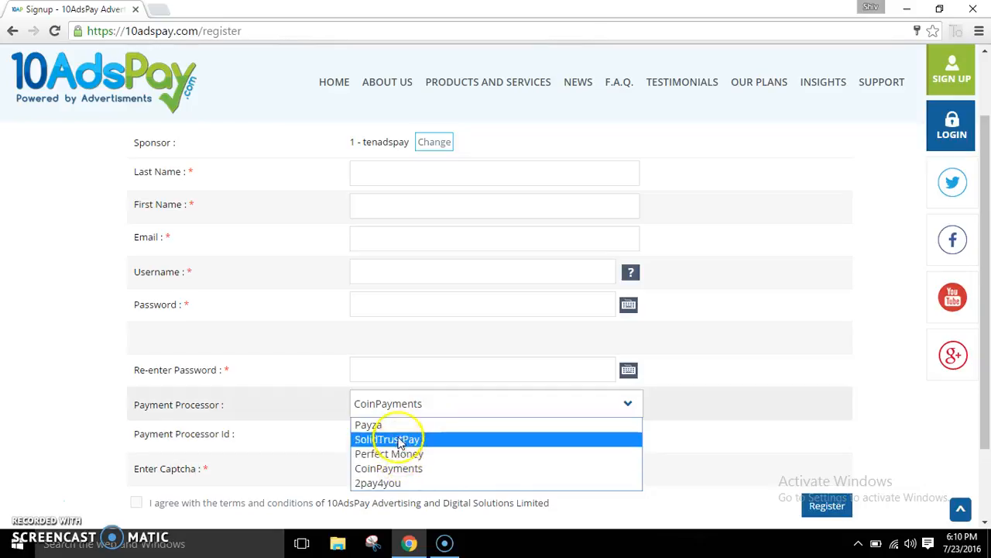
mouse_move(450, 424)
type("h")
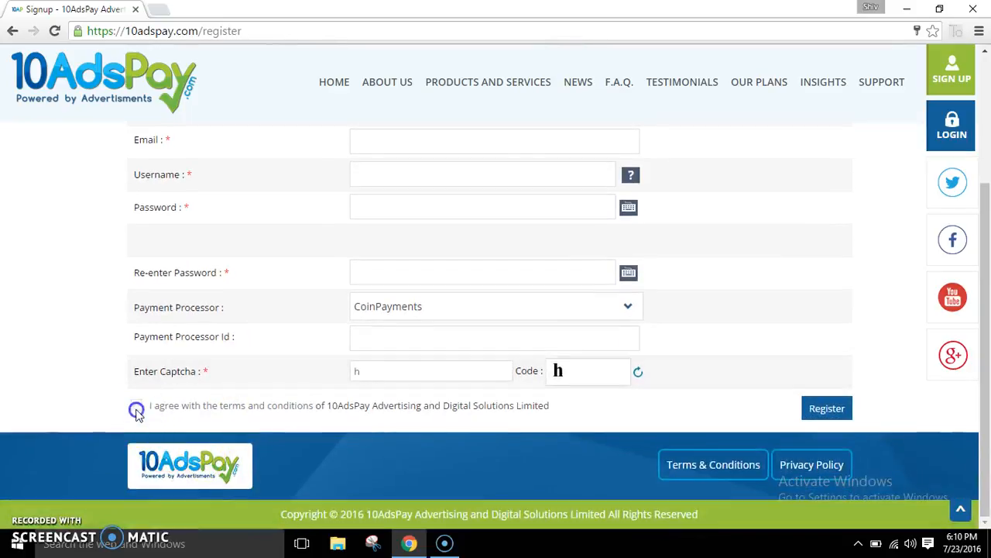
Open a new blank browser tab beside the 10AdsPay registration page.
left_click(136, 405)
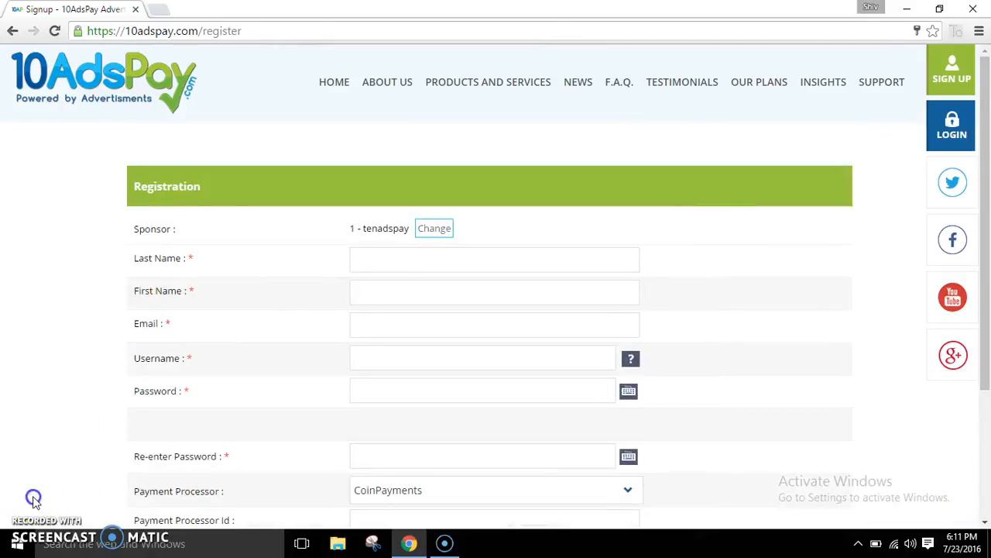
left_click(147, 9)
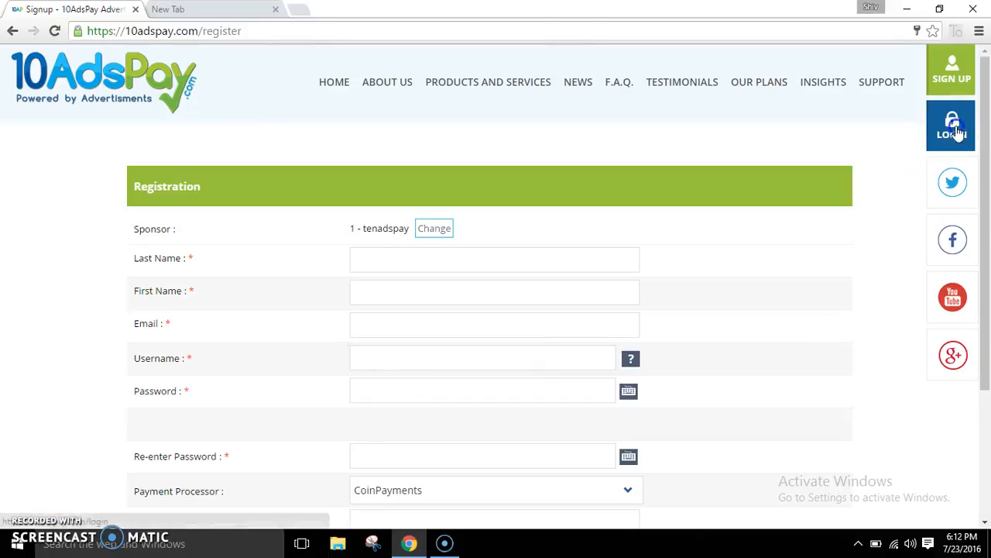
Log in to 10AdsPay with the autofilled username and password plus the captcha code.
left_click(951, 125)
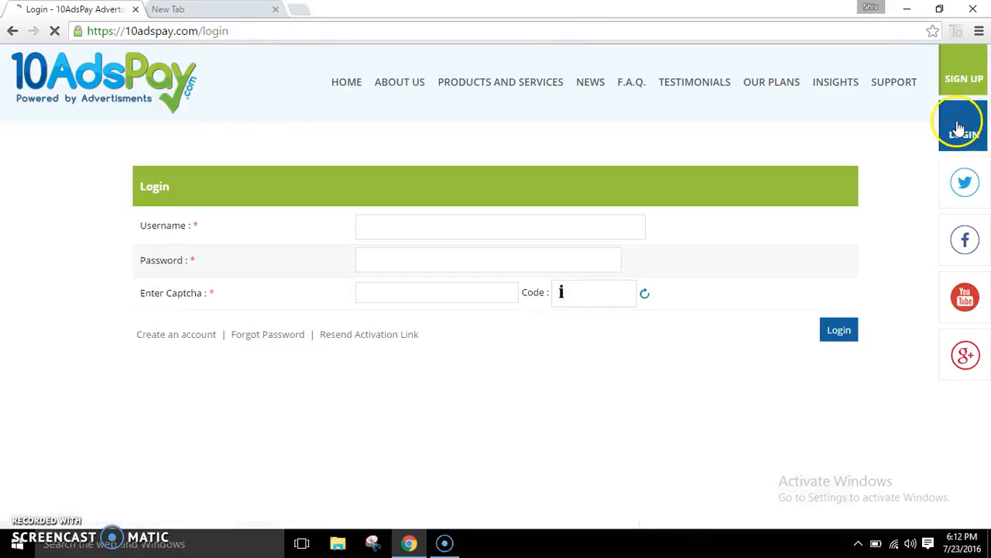
left_click(436, 292)
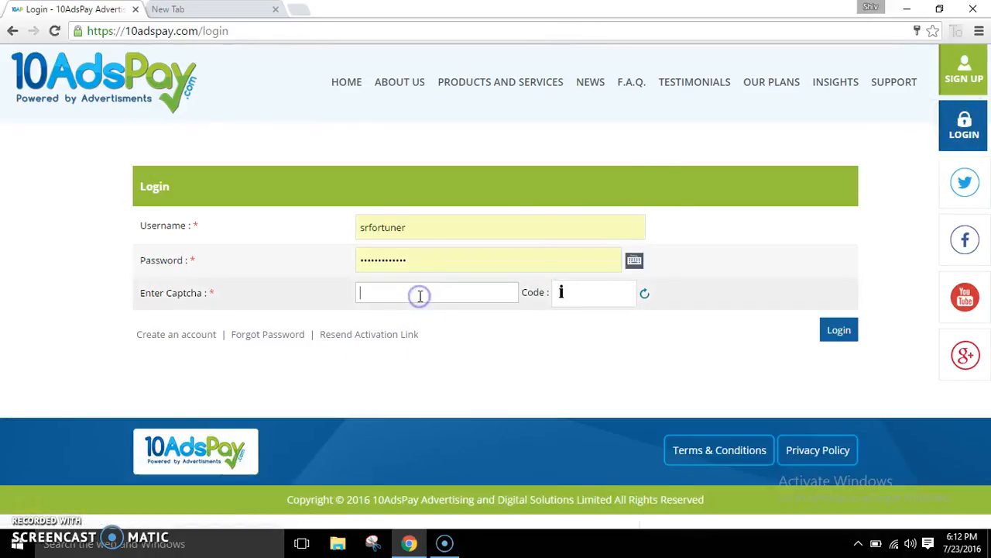
left_click(500, 226)
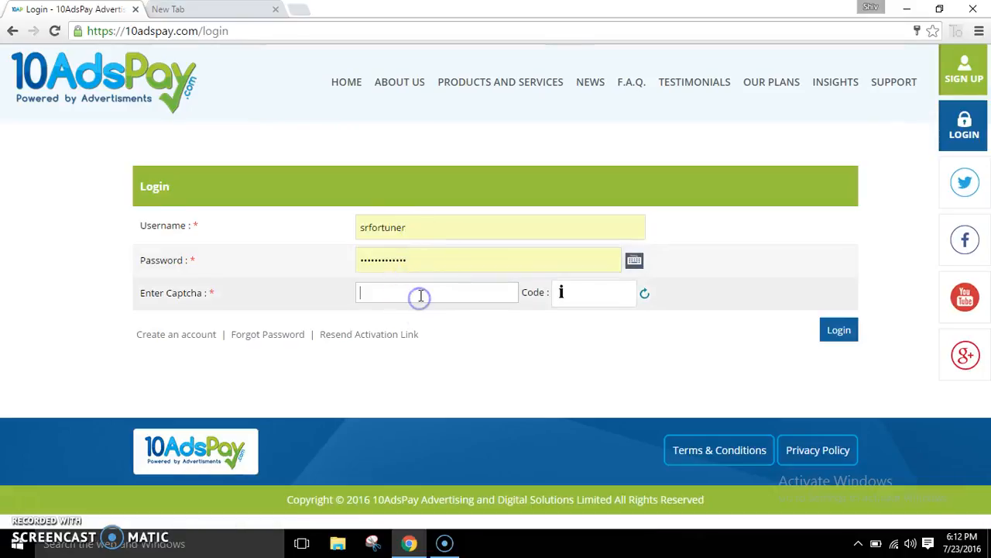
type("i")
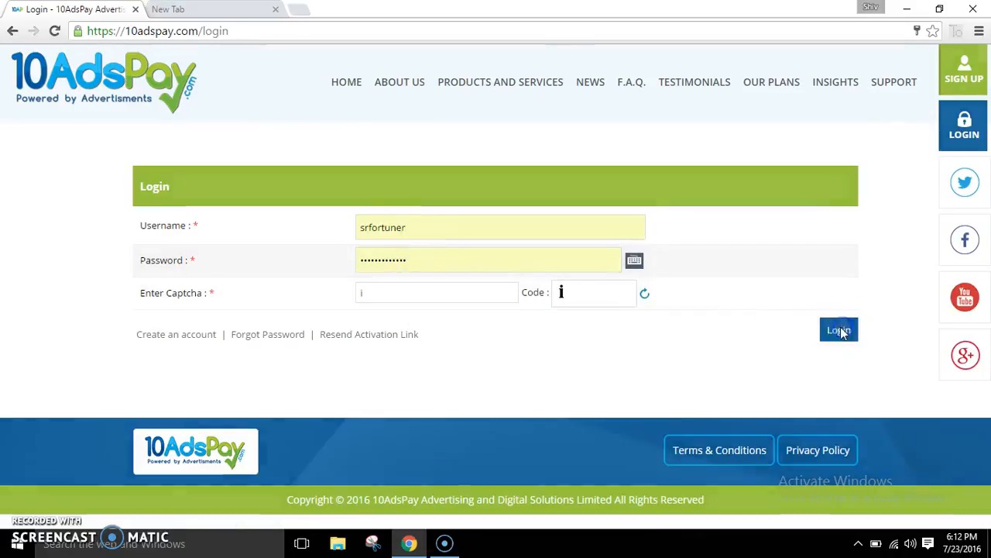
left_click(838, 329)
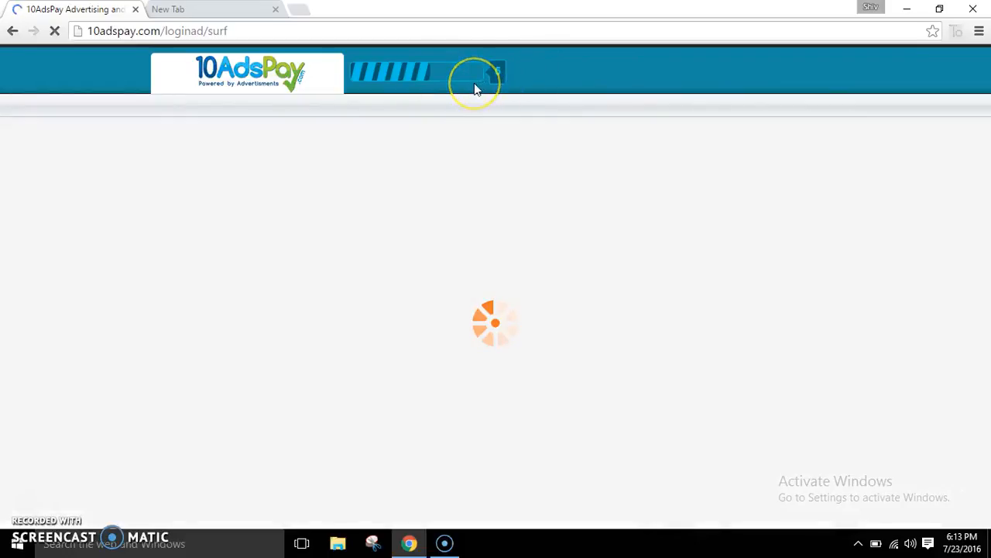
mouse_move(165, 285)
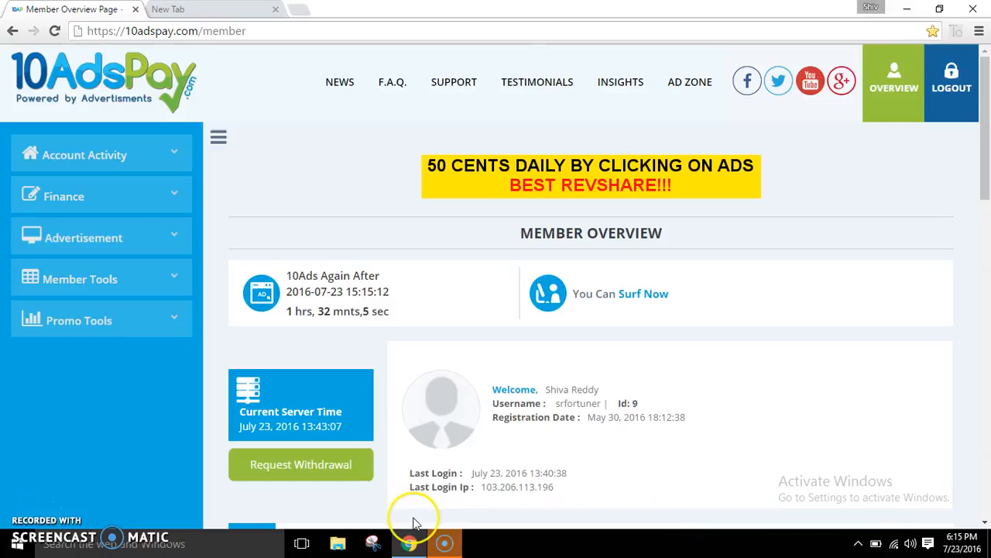
mouse_move(414, 519)
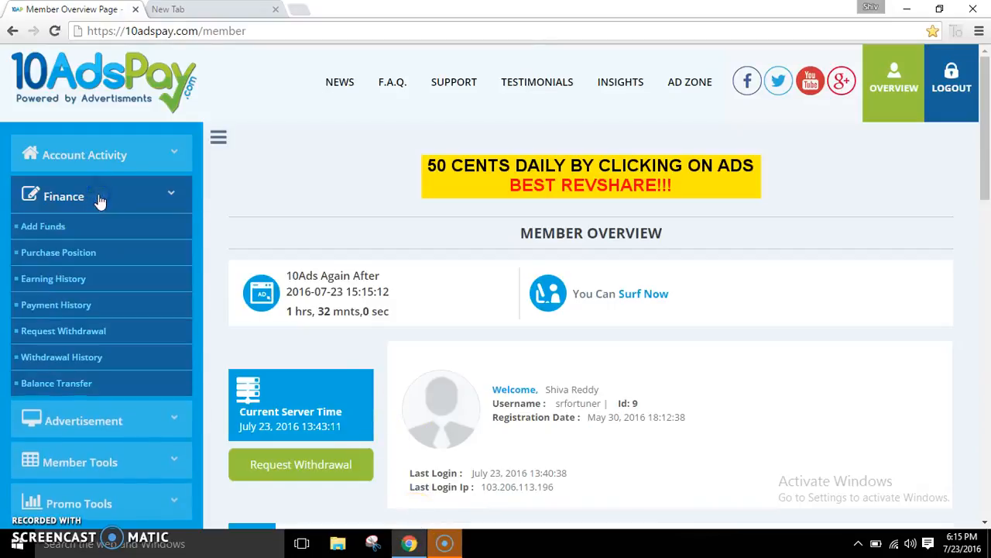
Expand Finance in the member overview's left sidebar.
left_click(43, 226)
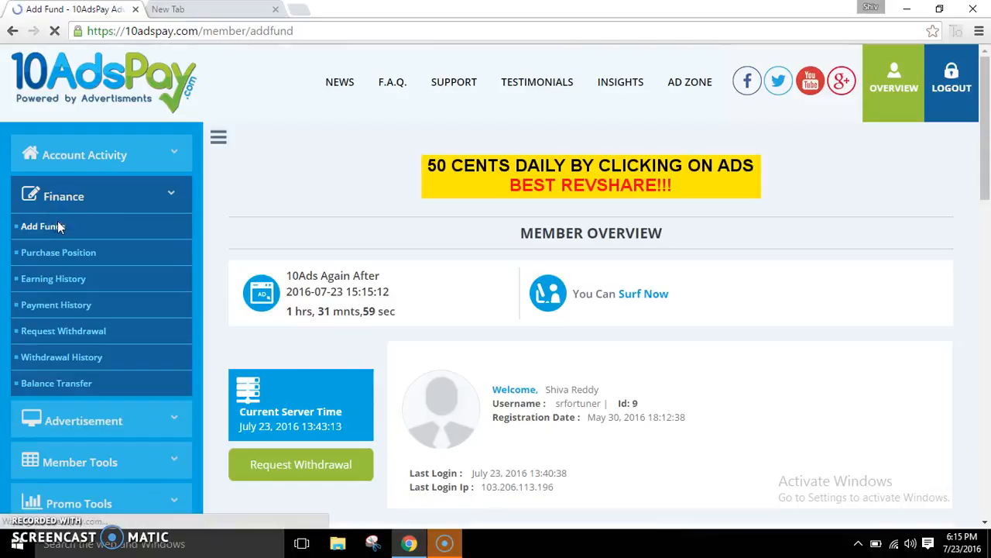
On Add Funds, submit a 50 USD deposit with CoinPayments as the processor.
left_click(43, 226)
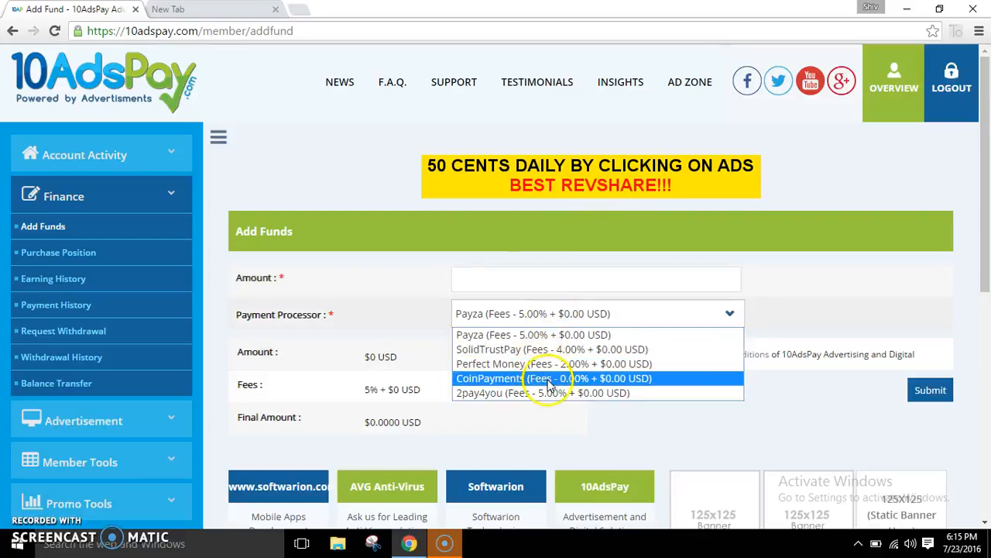
left_click(554, 378)
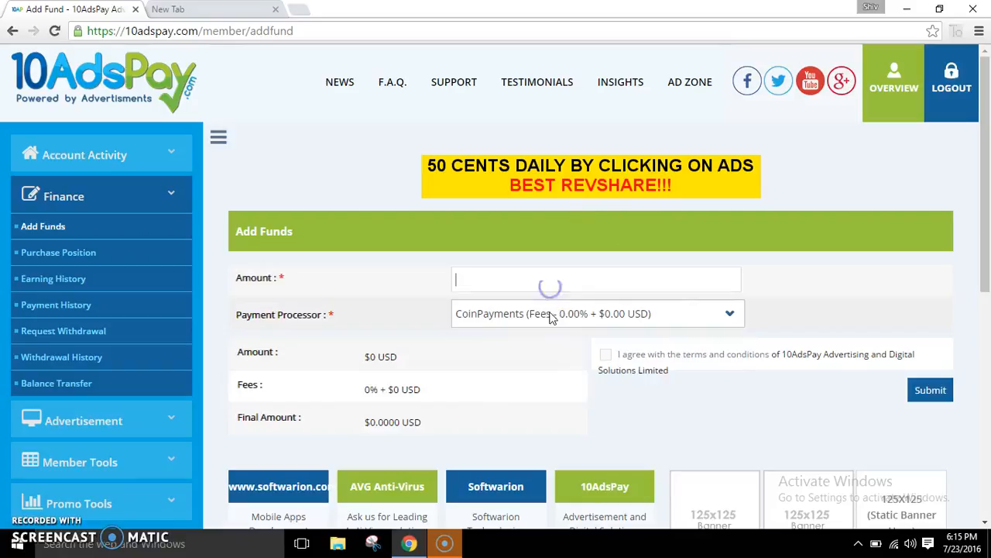
left_click(596, 313)
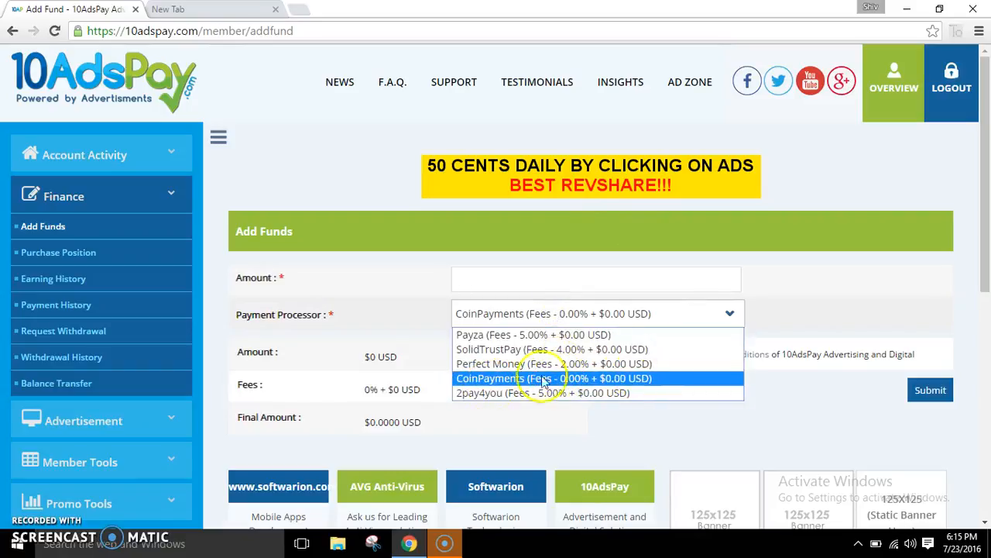
left_click(553, 378)
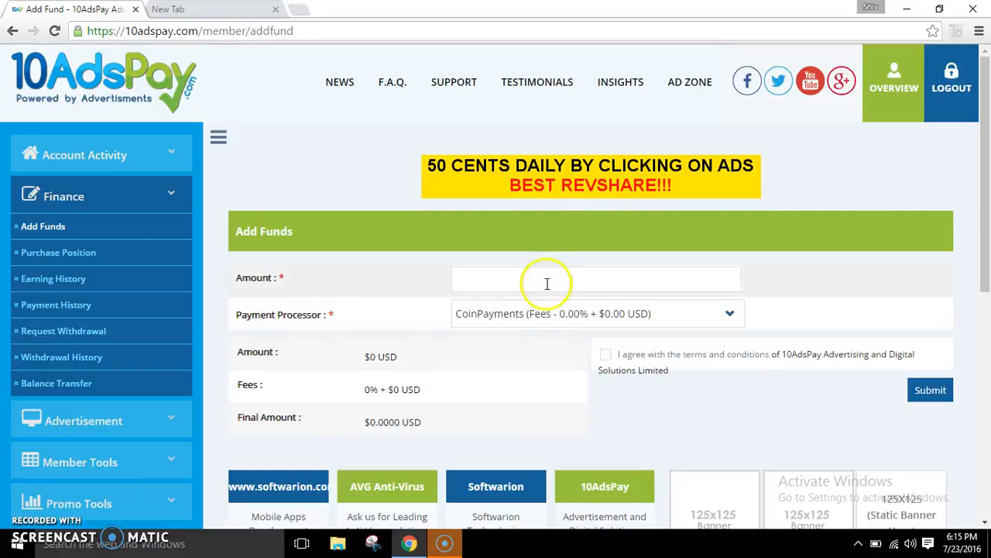
left_click(549, 279)
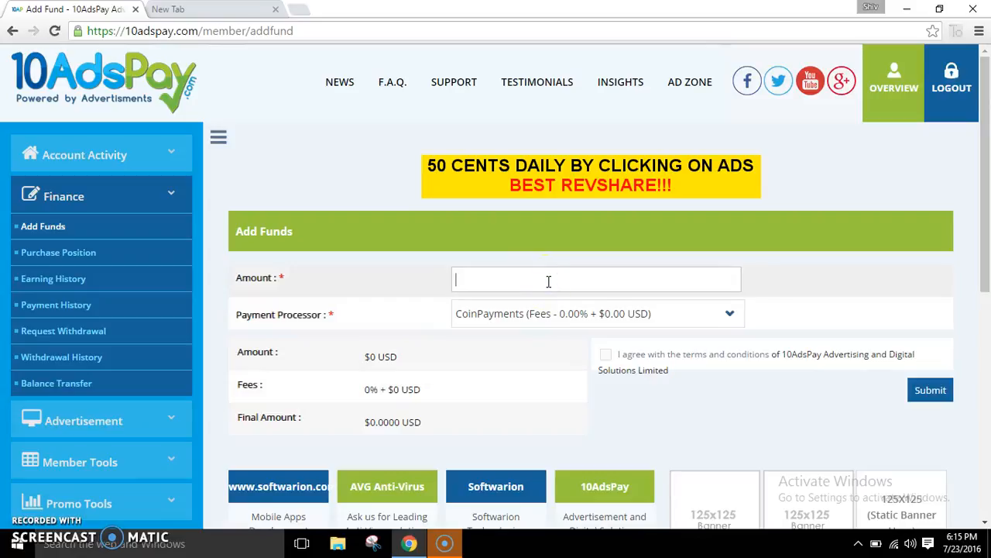
type("50")
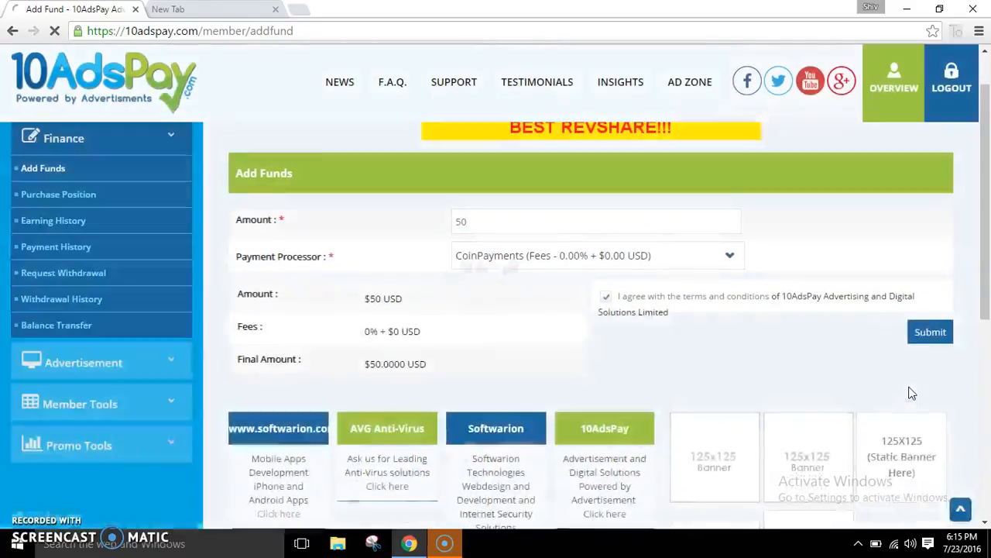
left_click(930, 331)
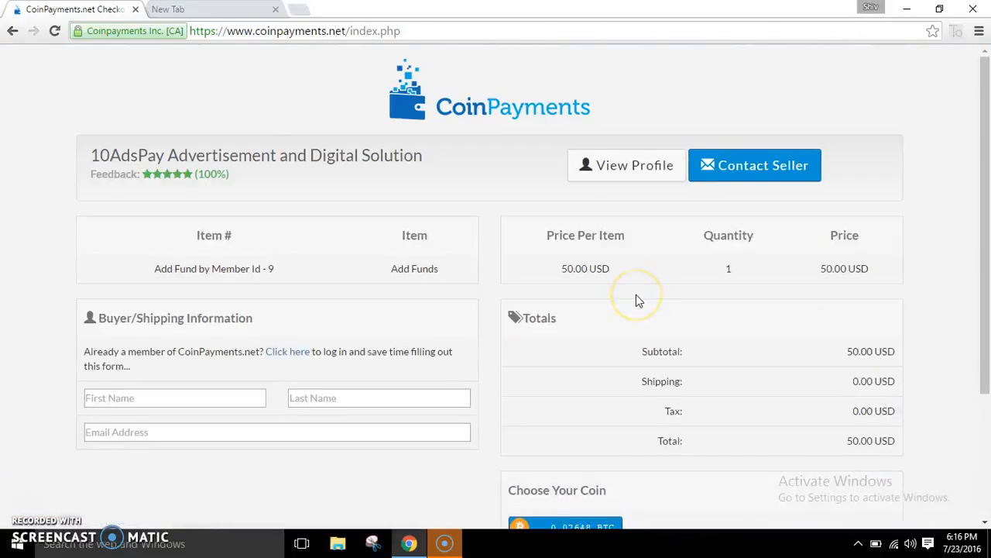
mouse_move(314, 318)
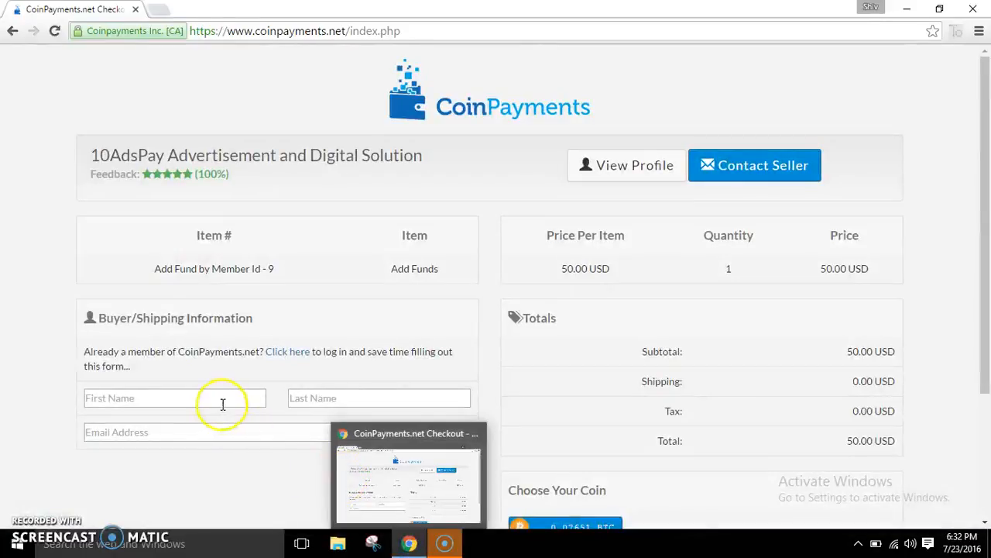
type("shiva")
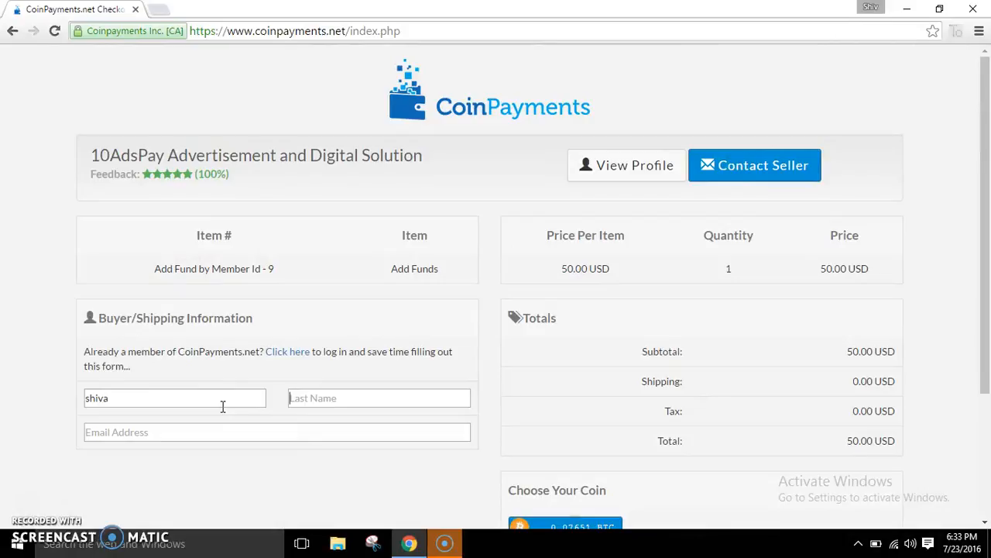
type("Reddy")
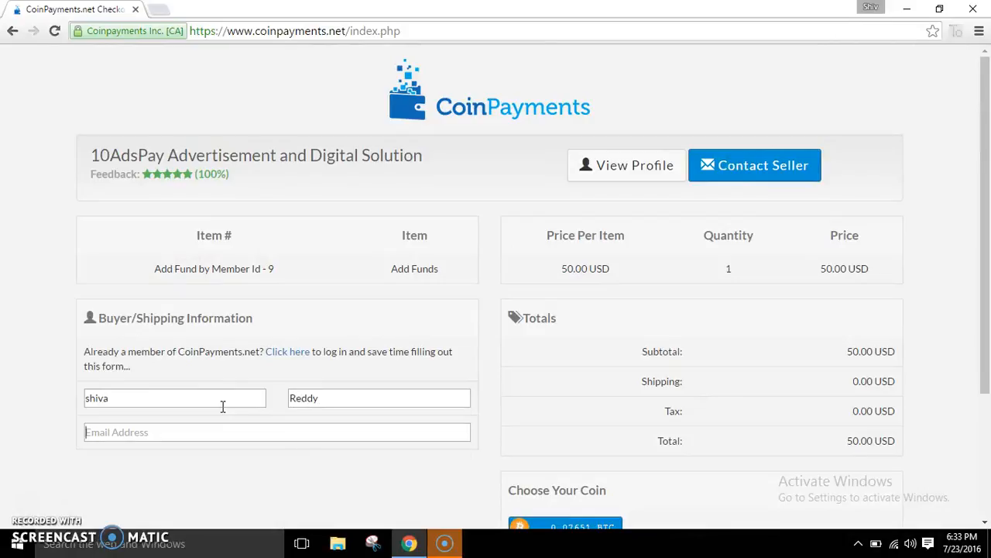
type("shiva")
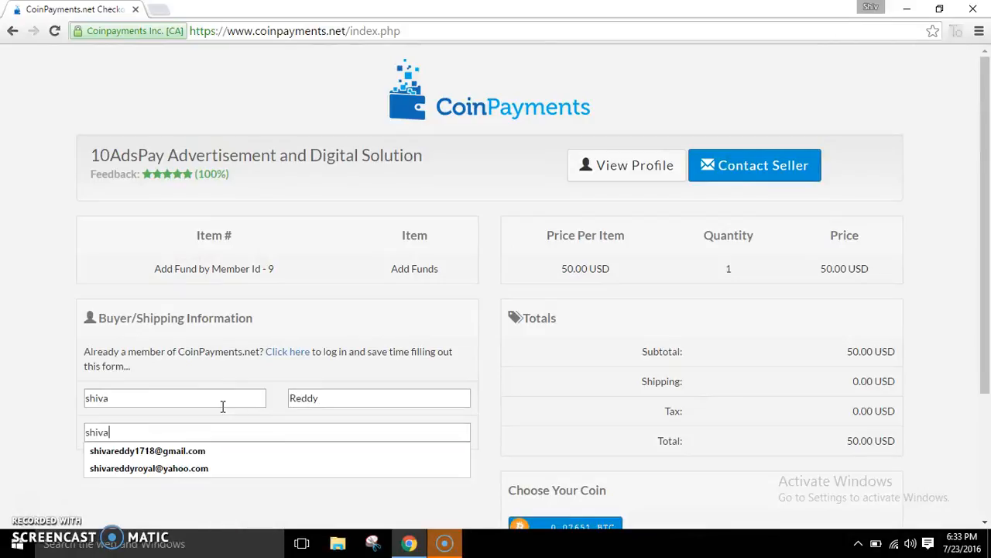
left_click(147, 450)
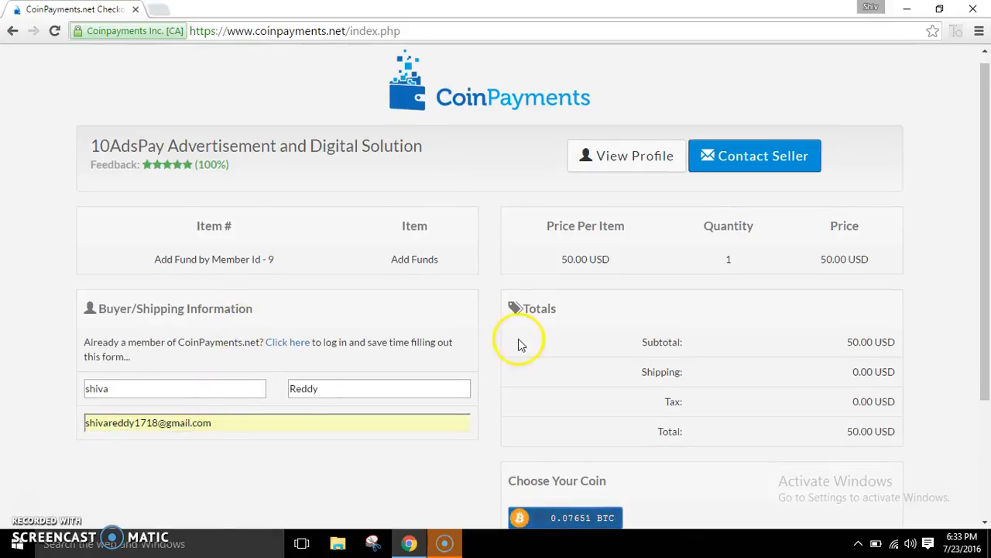
scroll("down", 3)
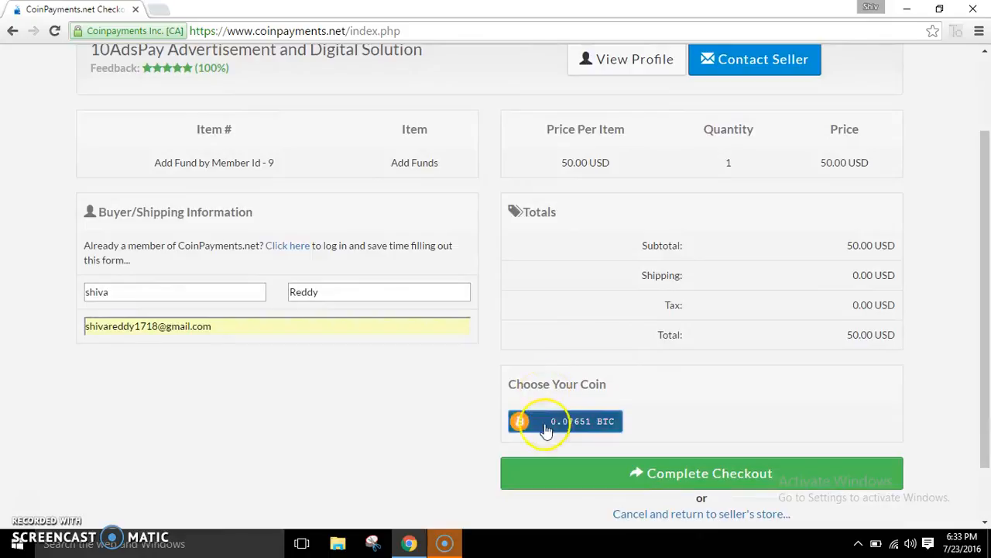
scroll("down", 3)
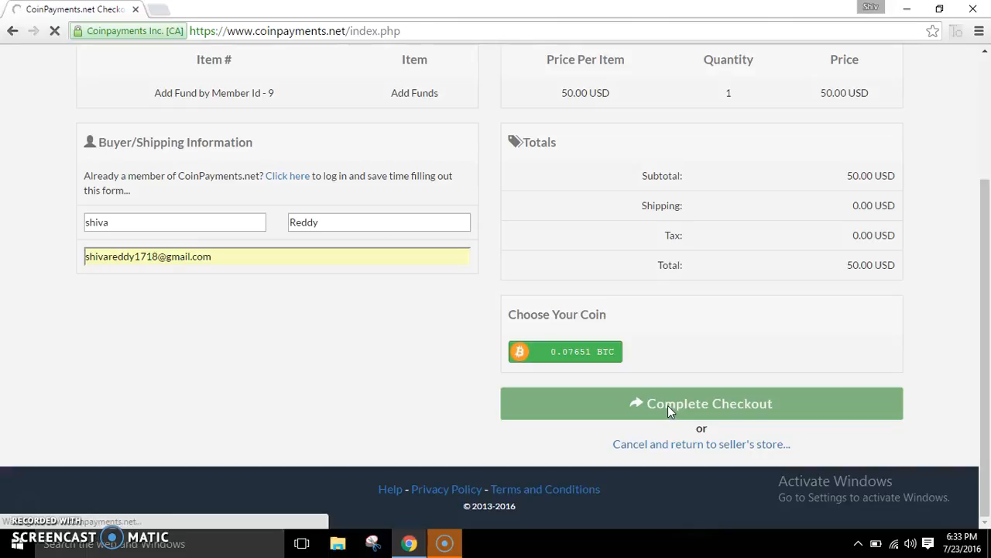
left_click(701, 403)
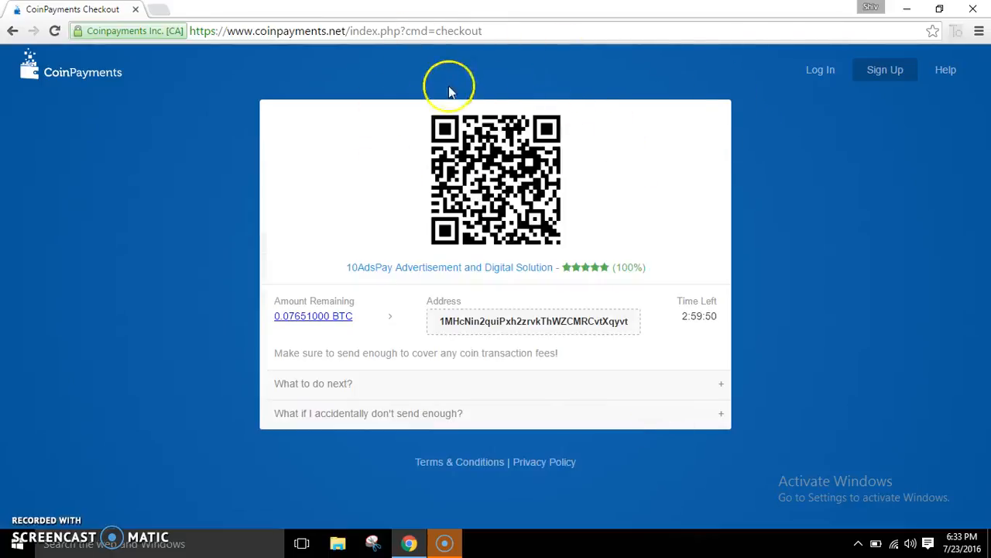
mouse_move(512, 217)
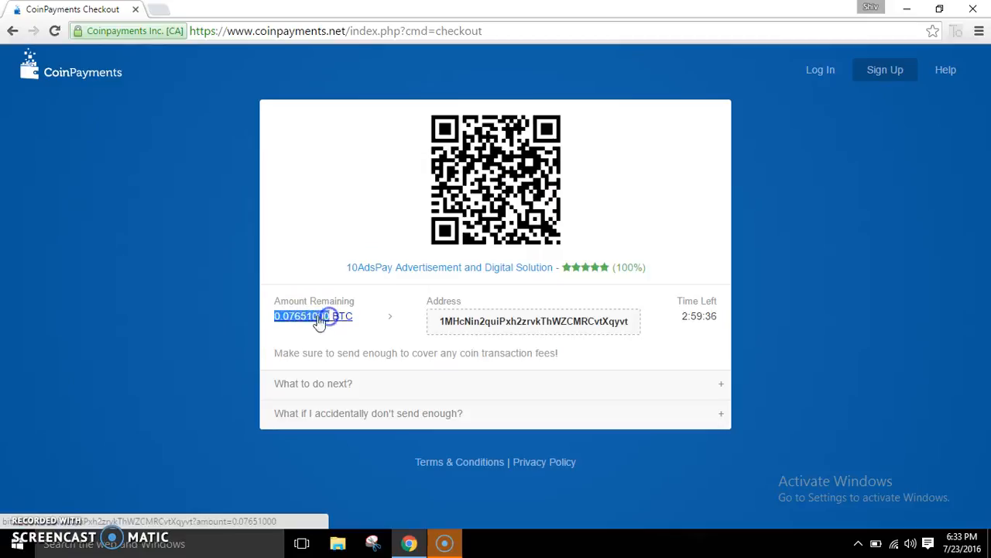
mouse_move(357, 416)
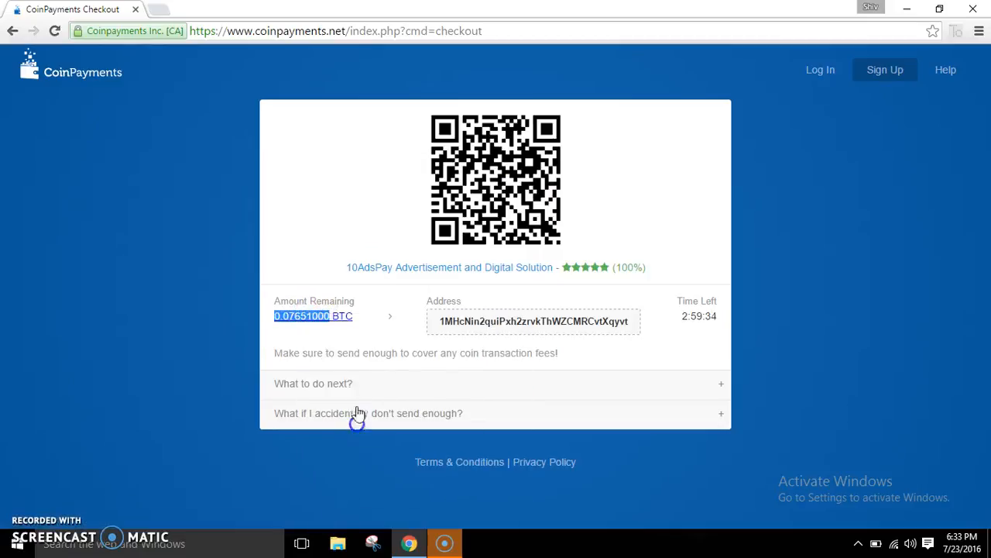
Open Coinbase accounts in a new tab after copying the 0.07651 BTC amount.
left_click(159, 9)
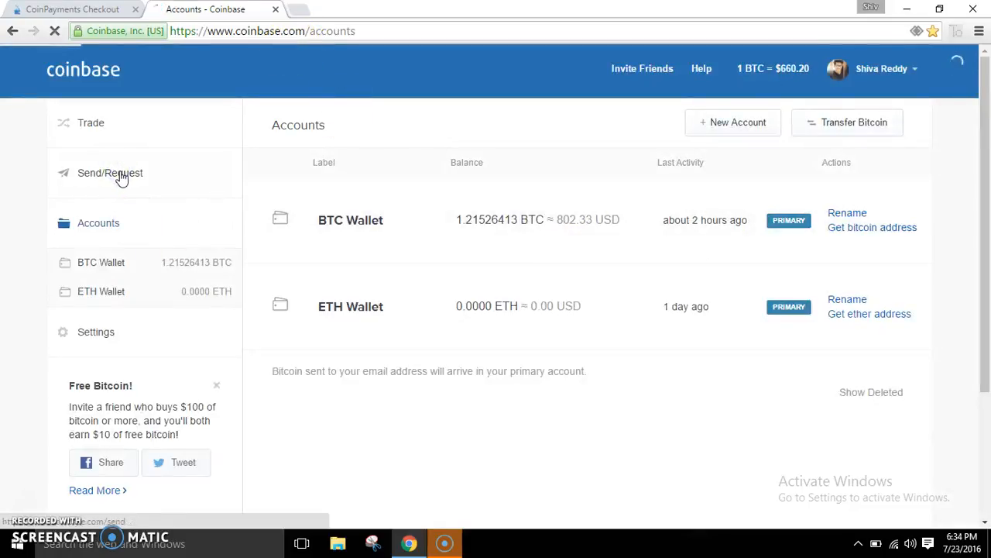
left_click(110, 172)
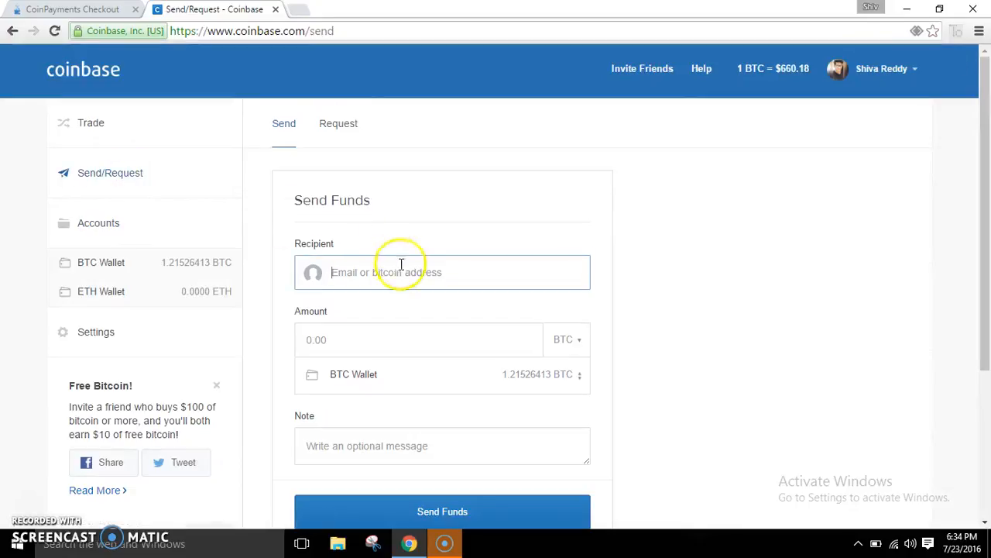
right_click(401, 271)
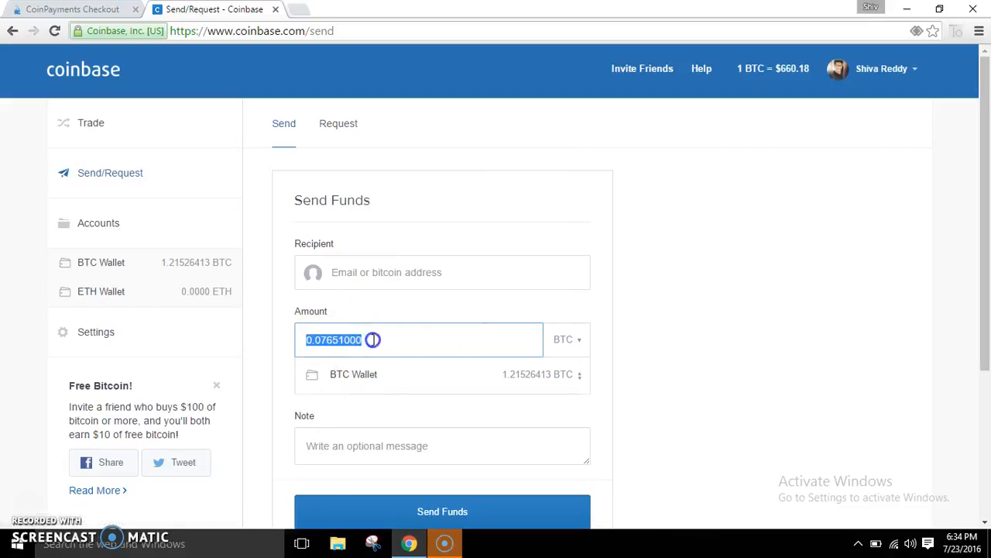
left_click(443, 272)
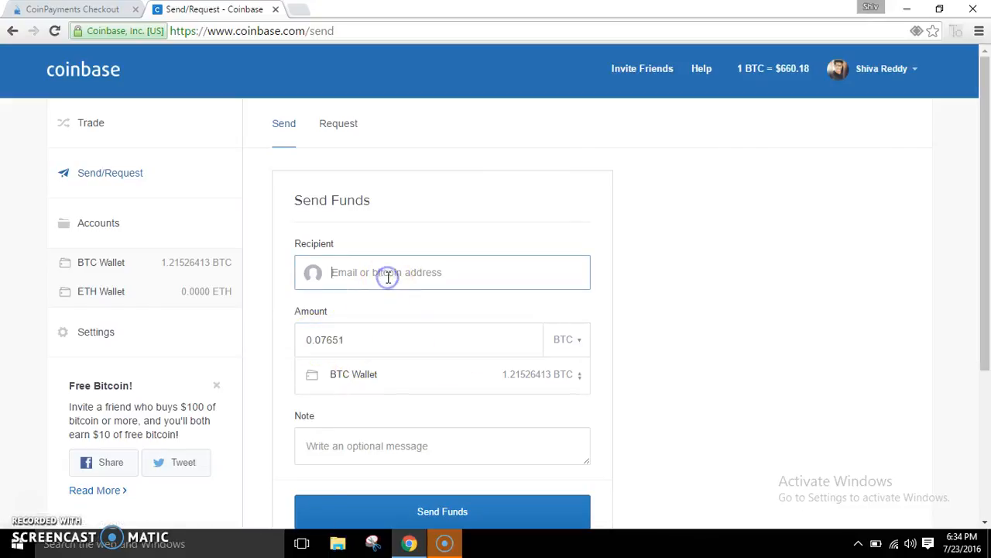
mouse_move(486, 278)
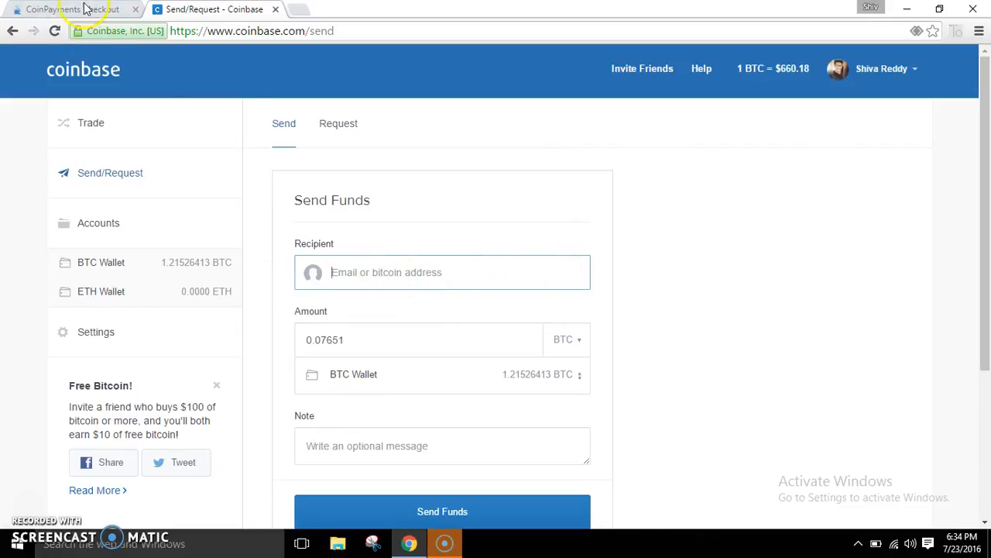
left_click(70, 8)
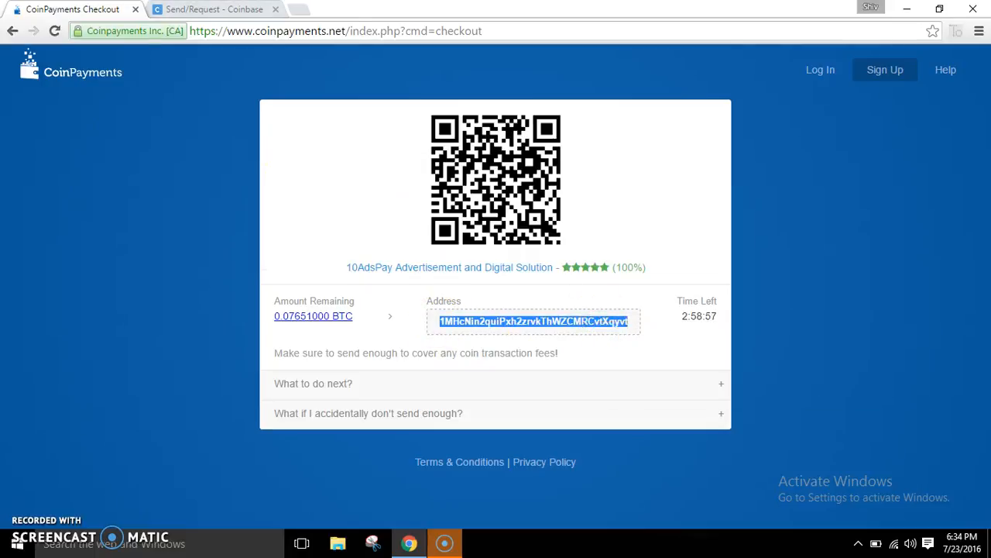
left_click(213, 8)
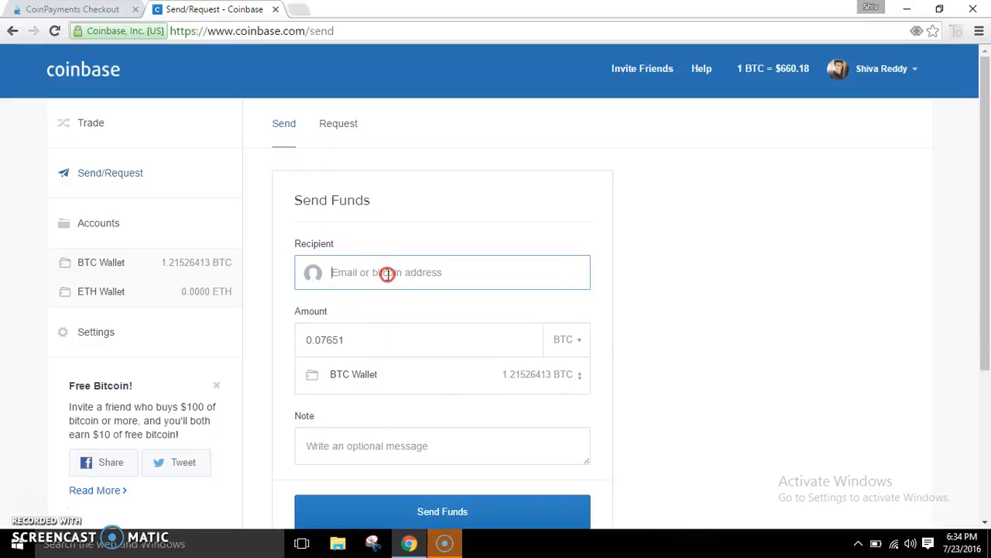
type("1MHcNin2quiPxh2zrvkThWZCMRCvtXqyvt")
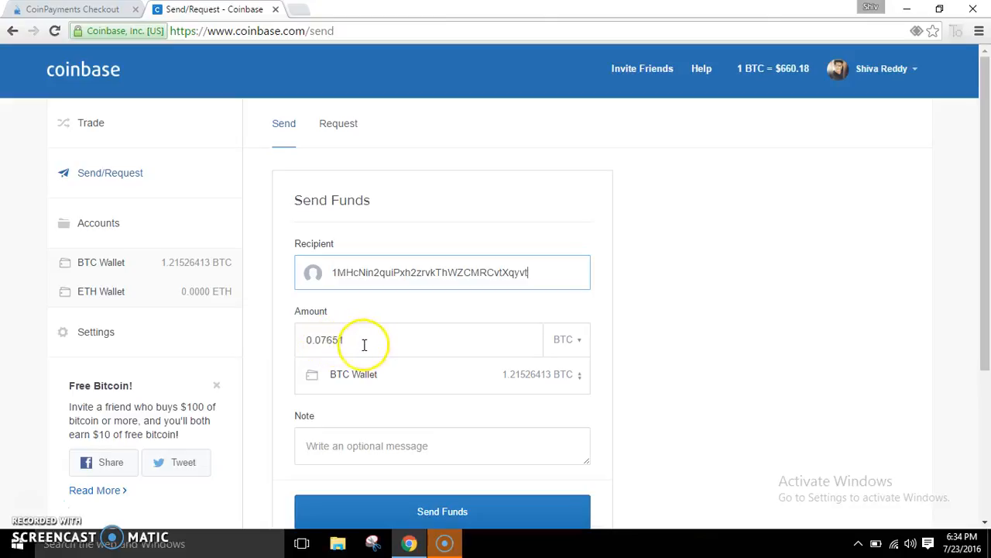
scroll("down", 3)
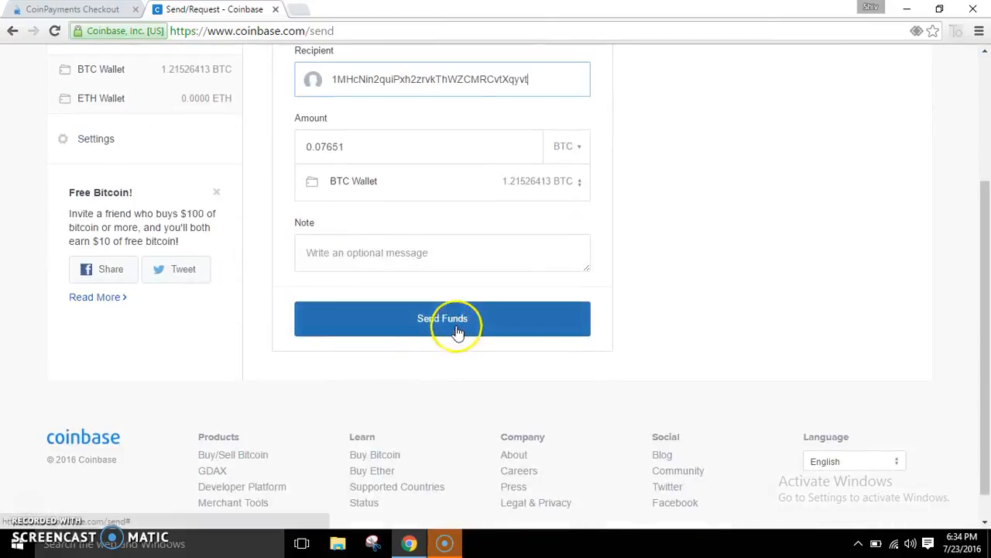
Submit Send Funds and confirm with the SMS verification code entered.
left_click(442, 318)
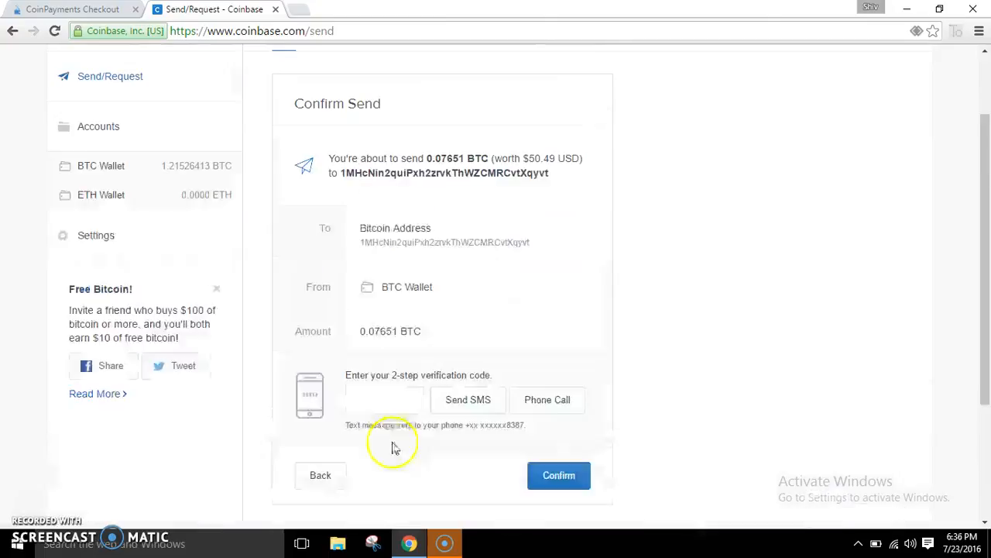
left_click(385, 399)
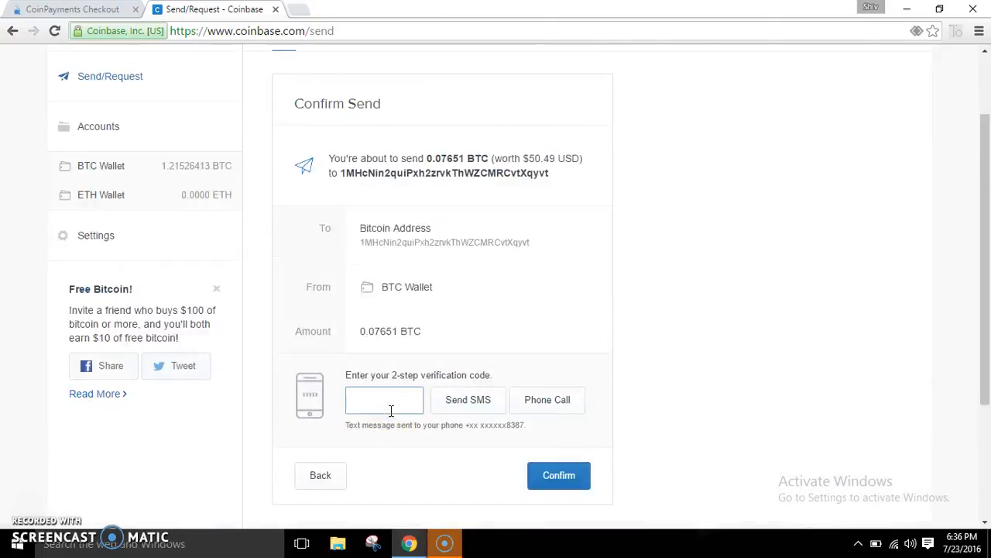
type("63")
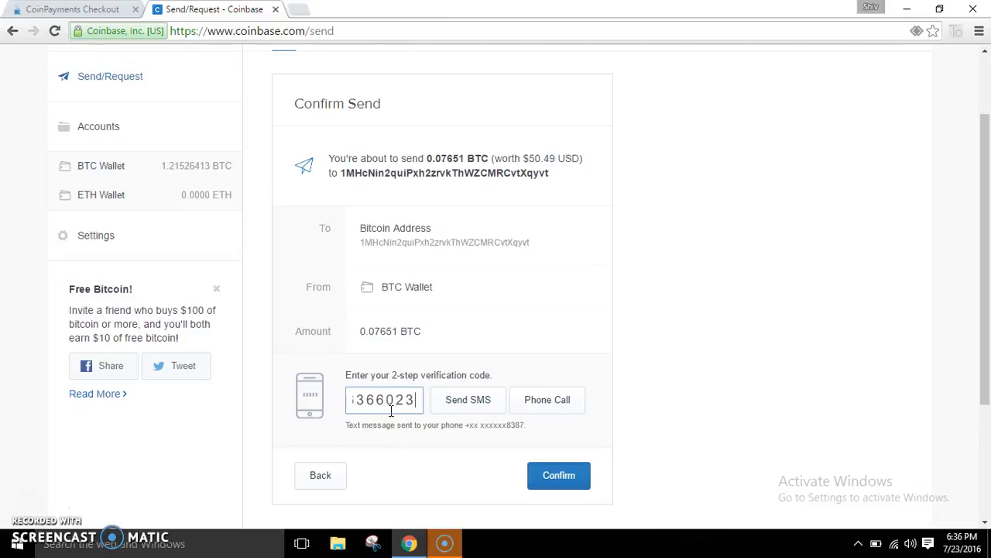
left_click(559, 475)
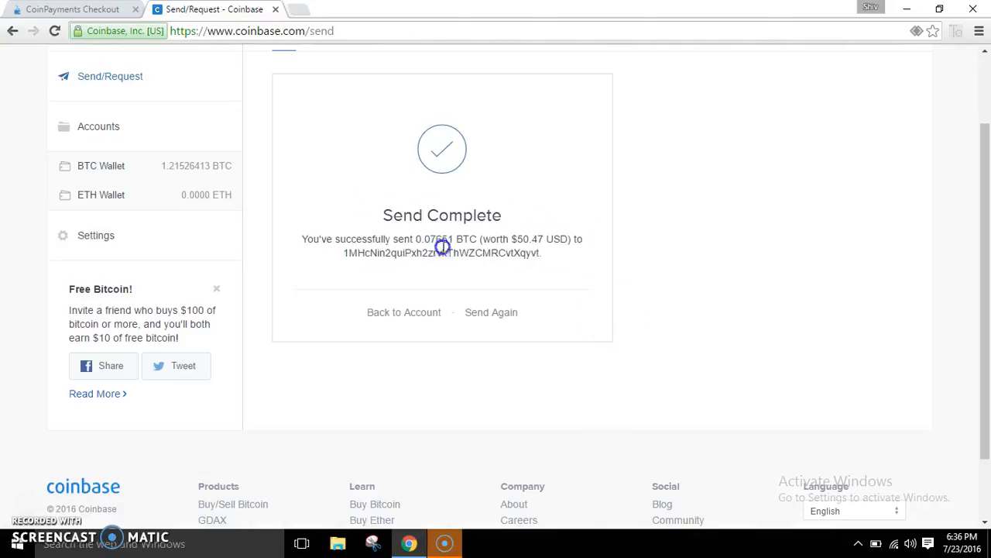
Confirm Coinbase's Send Complete for 0.07651 BTC and return to the CoinPayments checkout.
double_click(442, 239)
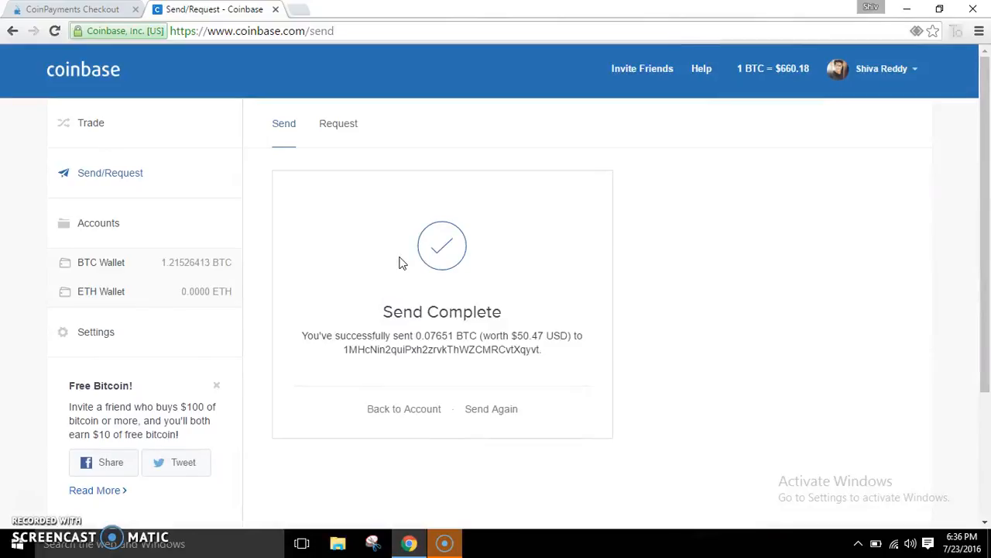
left_click(70, 9)
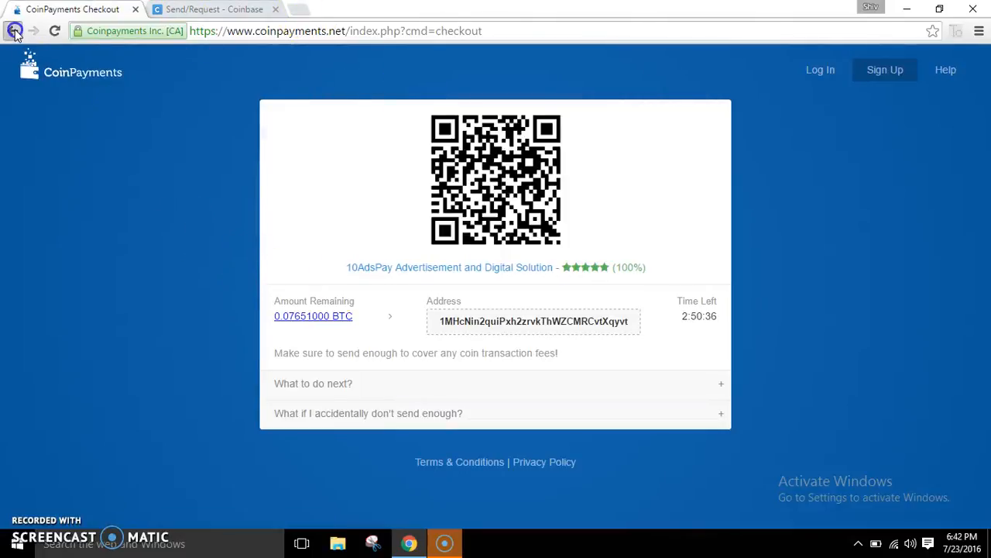
Reload the 10AdsPay member overview and view the balance table: commission $5.97, earning $6.93.
left_click(14, 31)
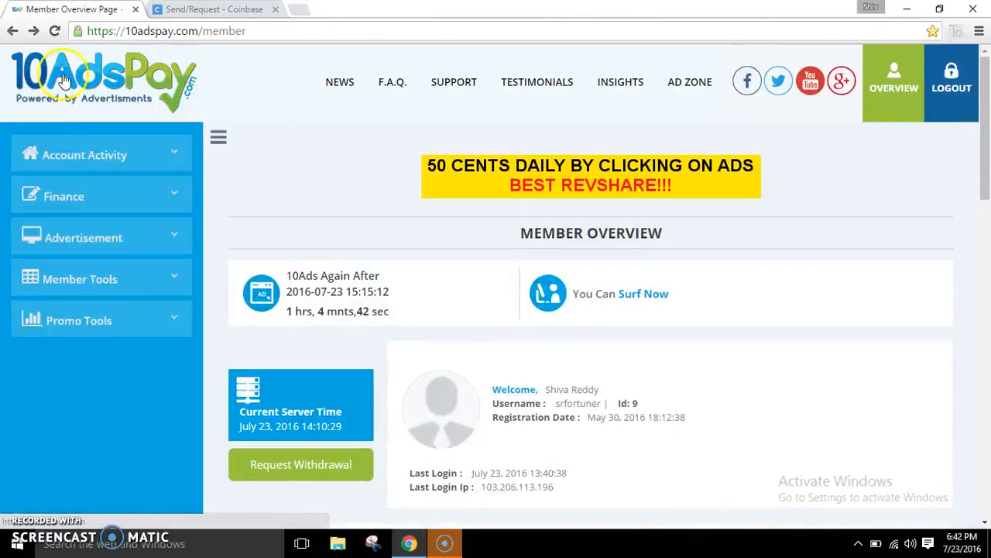
scroll("down", 3)
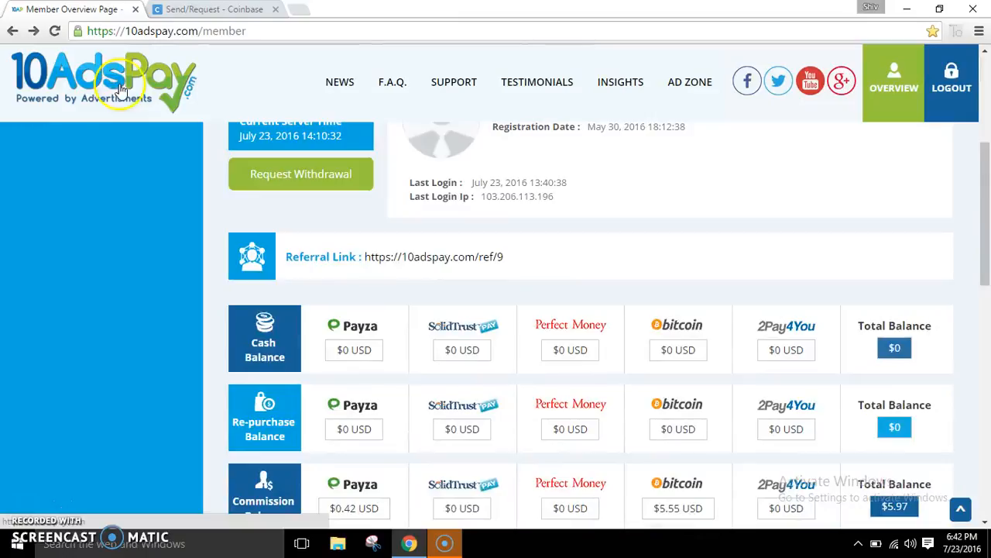
scroll("down", 3)
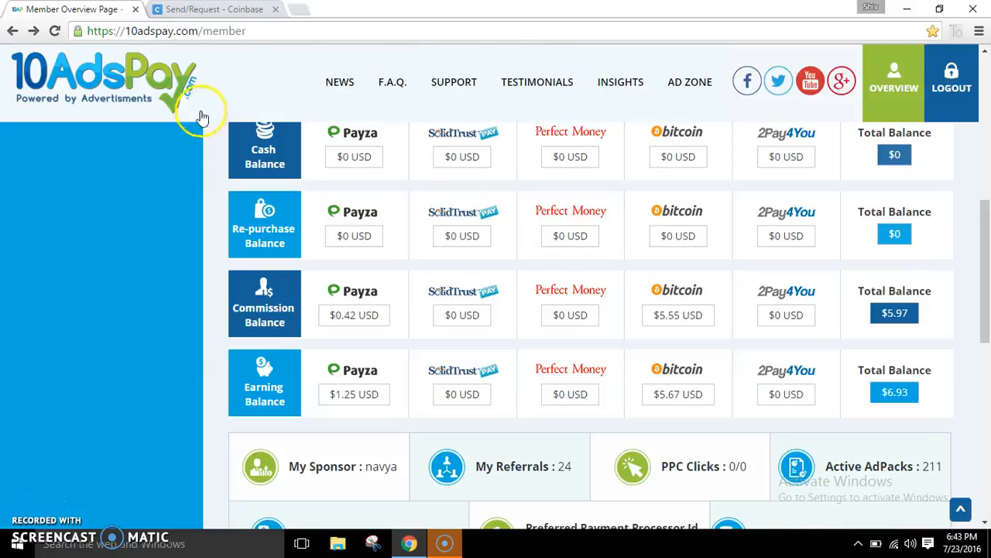
mouse_move(657, 315)
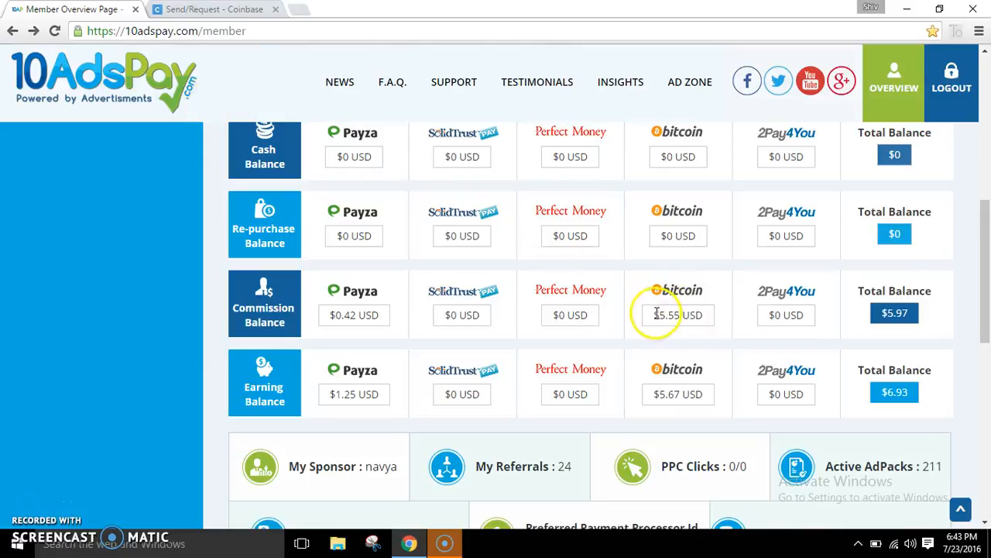